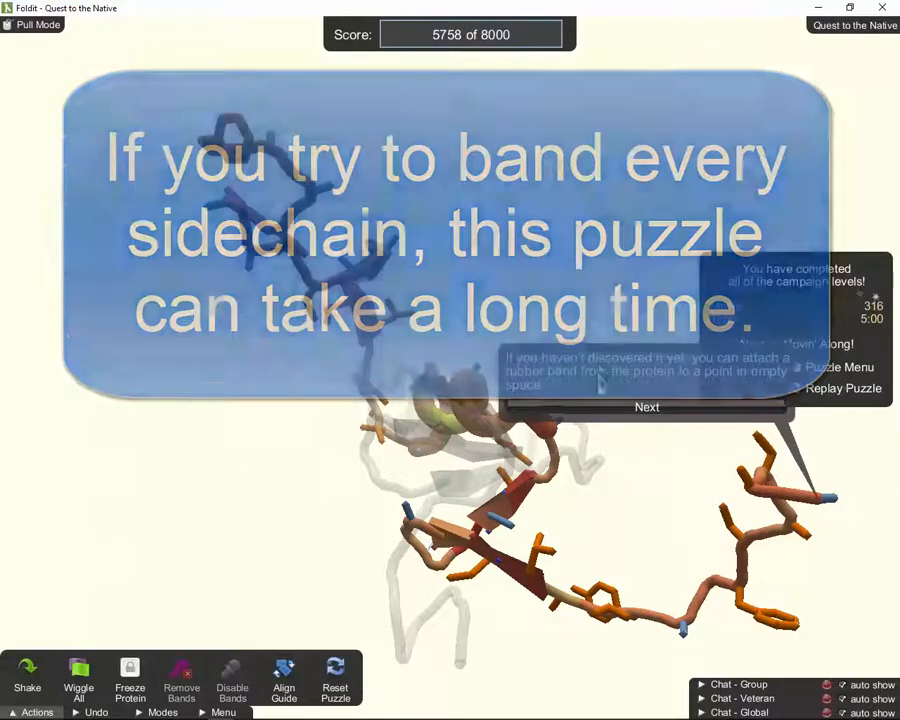
Step: Finish the guide's tutorial message and band a first helix sidechain to the guide
left_click(647, 407)
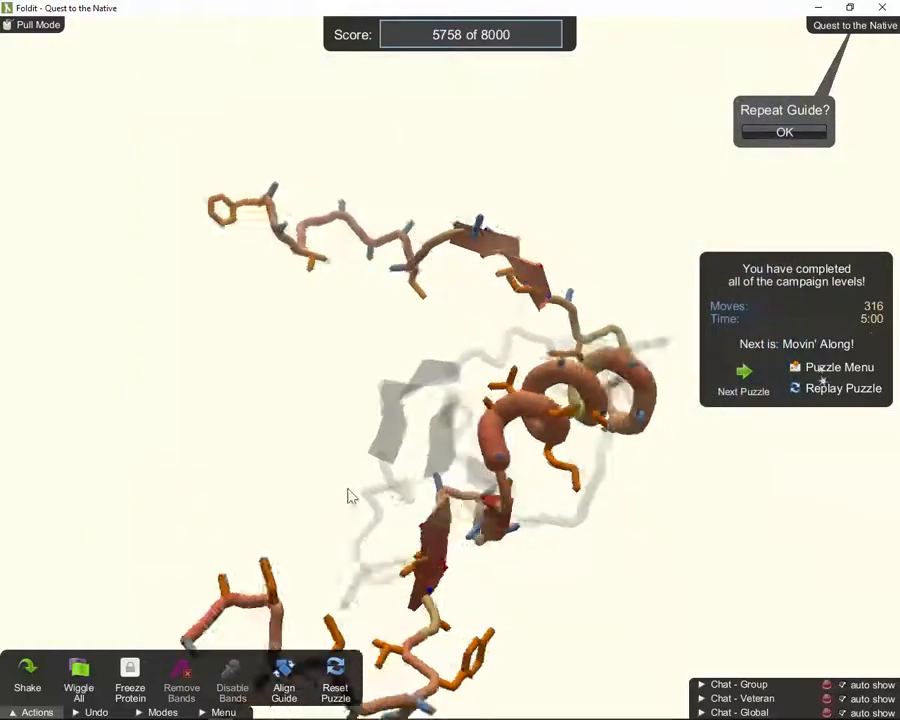
left_click(784, 131)
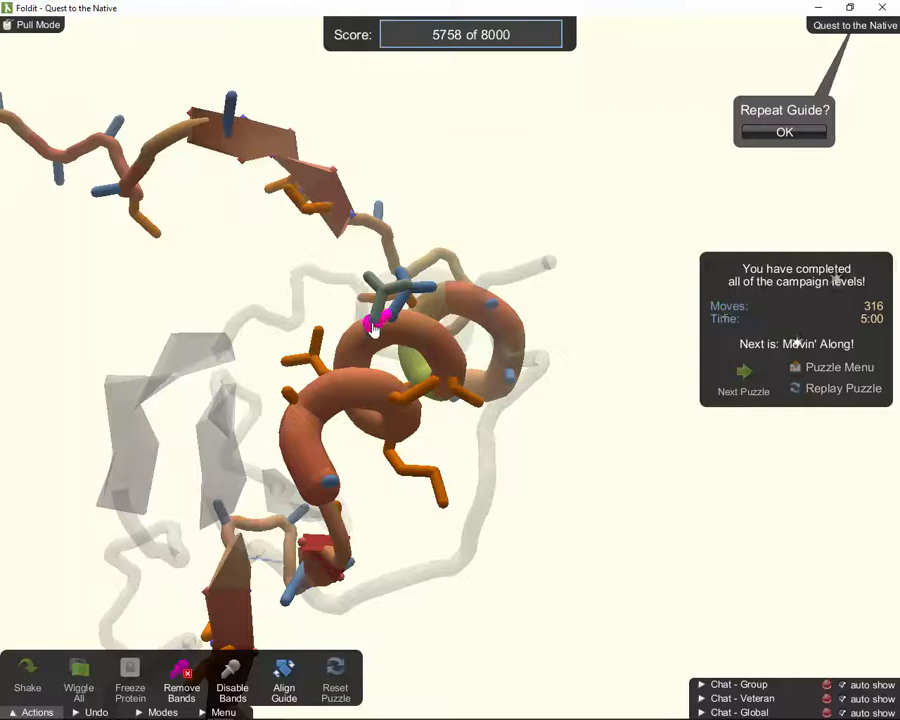
Step: Band another helix sidechain to the guide, turning and zooming out to view the whole protein
left_click(784, 132)
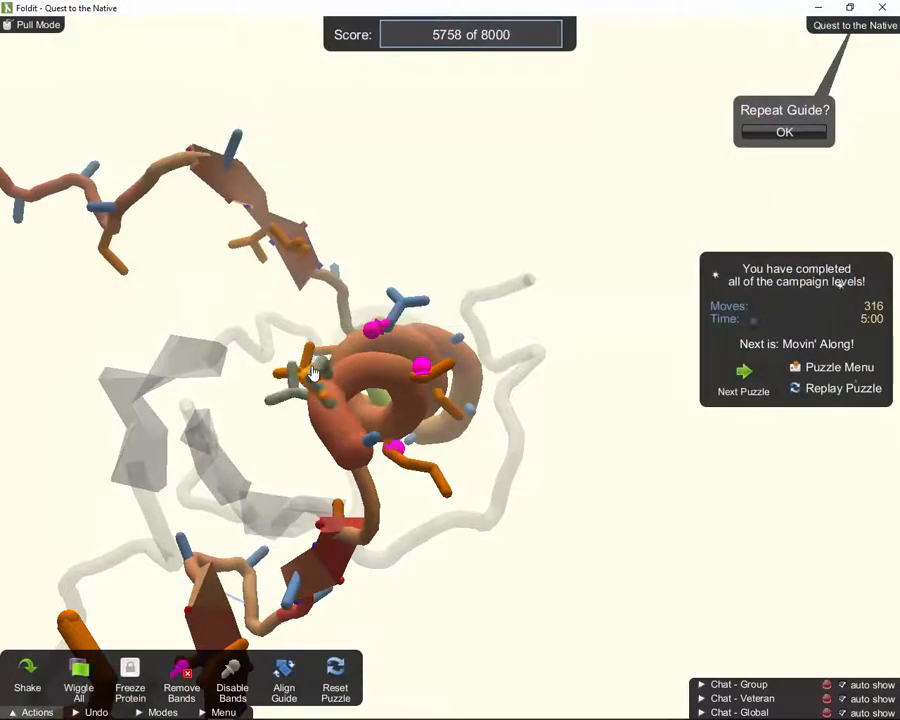
left_click_drag(312, 375, 447, 465)
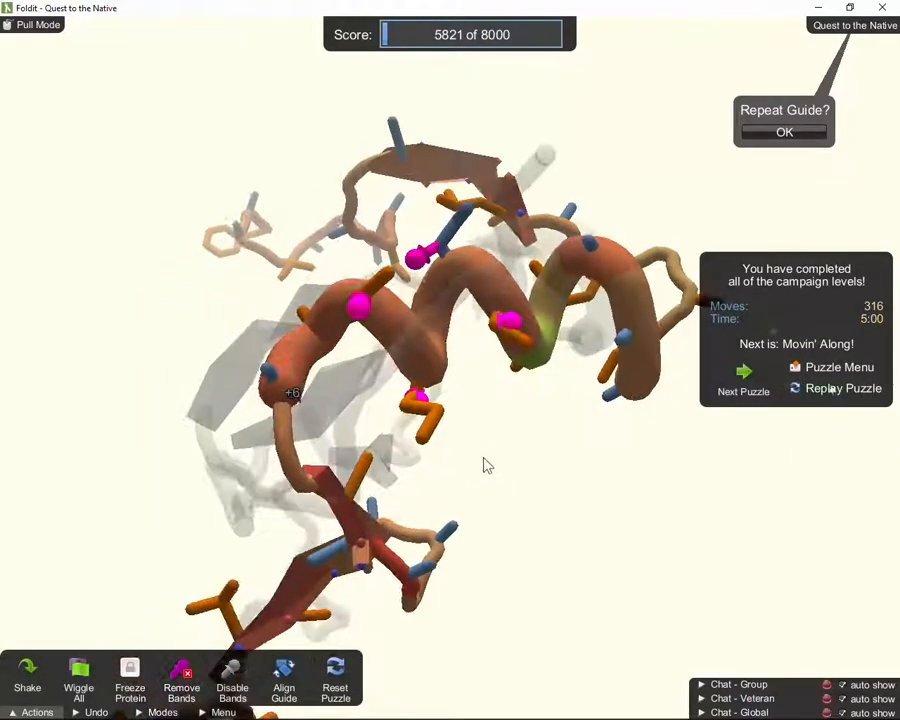
left_click_drag(485, 465, 320, 563)
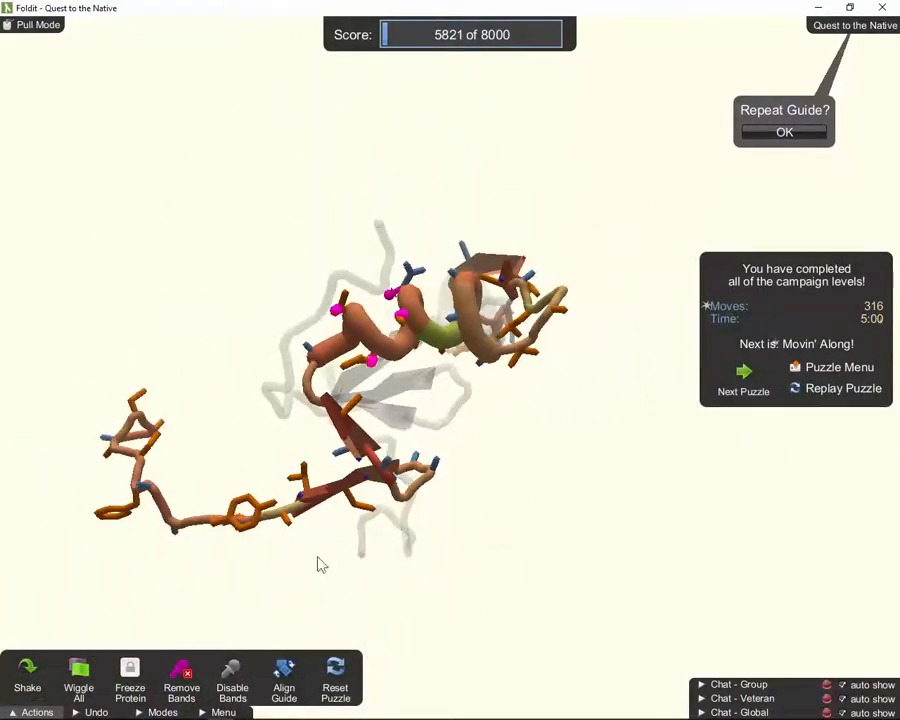
Step: Stretch a rubber band from the ring sidechain on the lower tail to the guide, score 5825
left_click(784, 131)
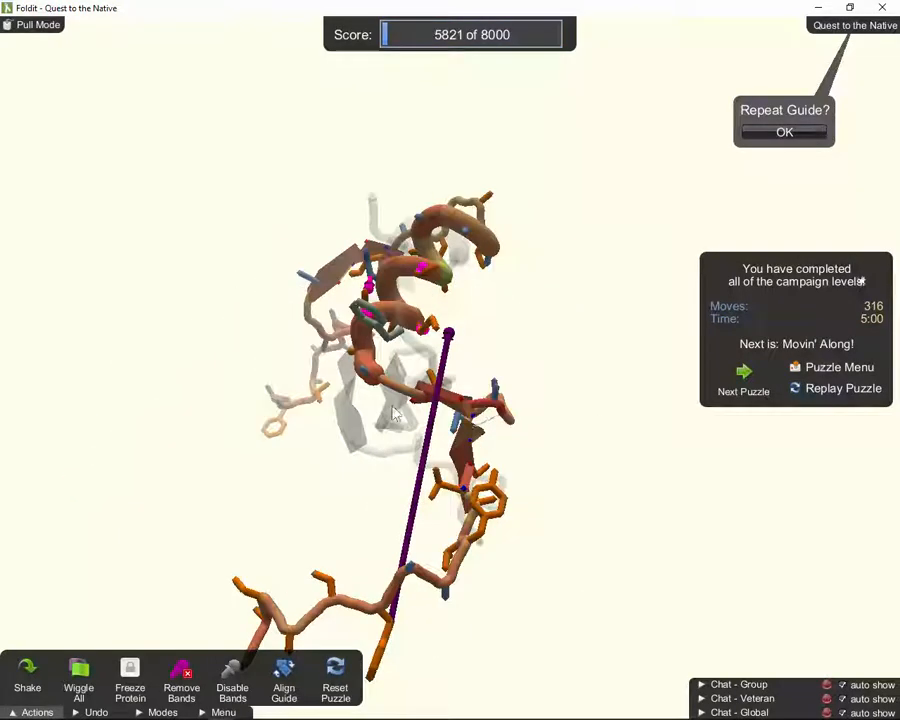
left_click(784, 131)
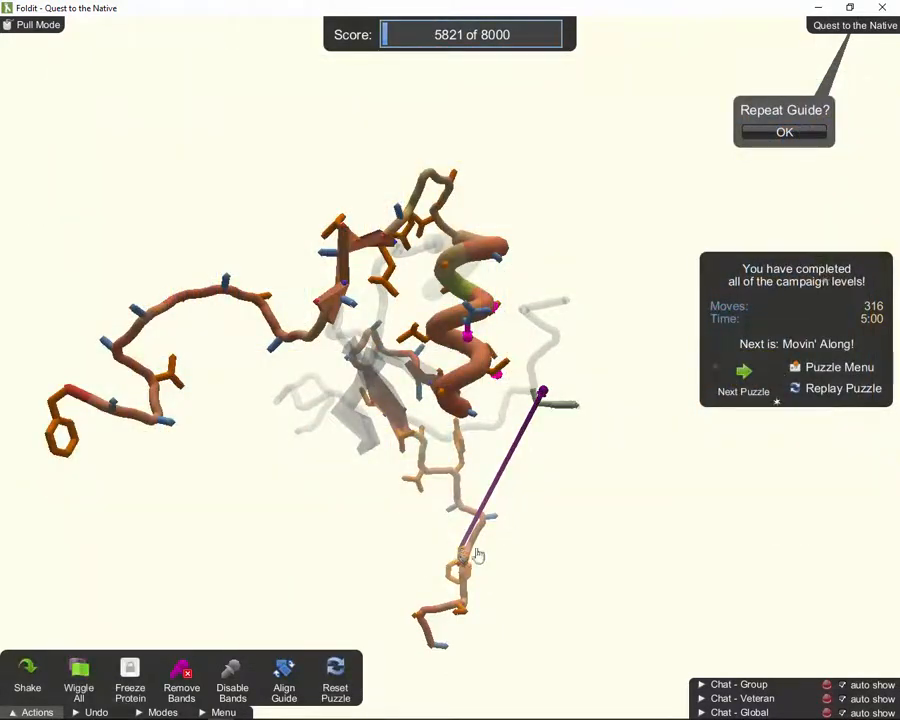
left_click_drag(478, 555, 518, 410)
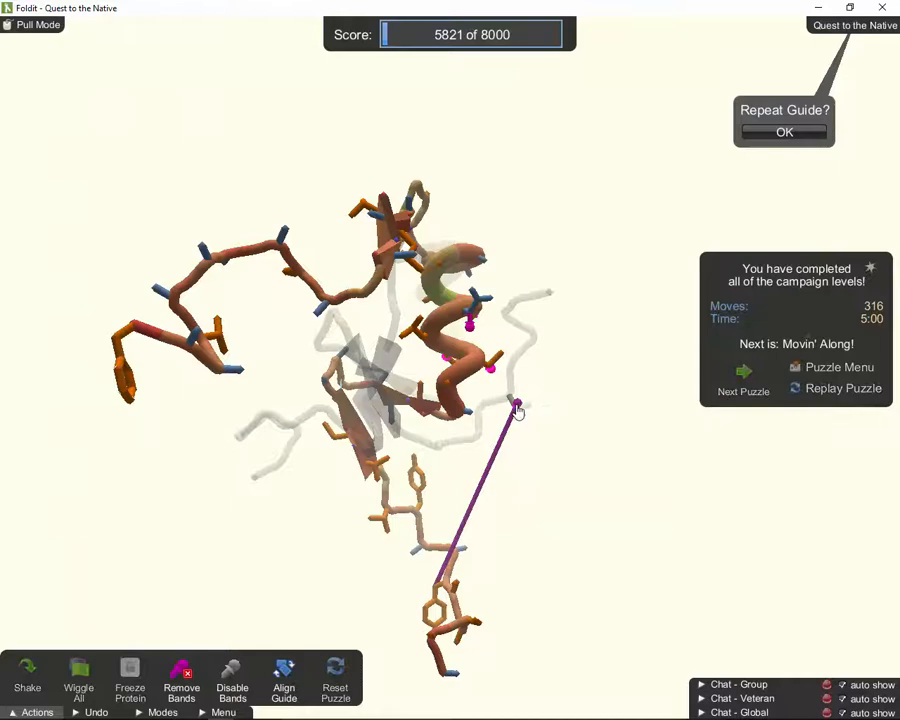
left_click(784, 131)
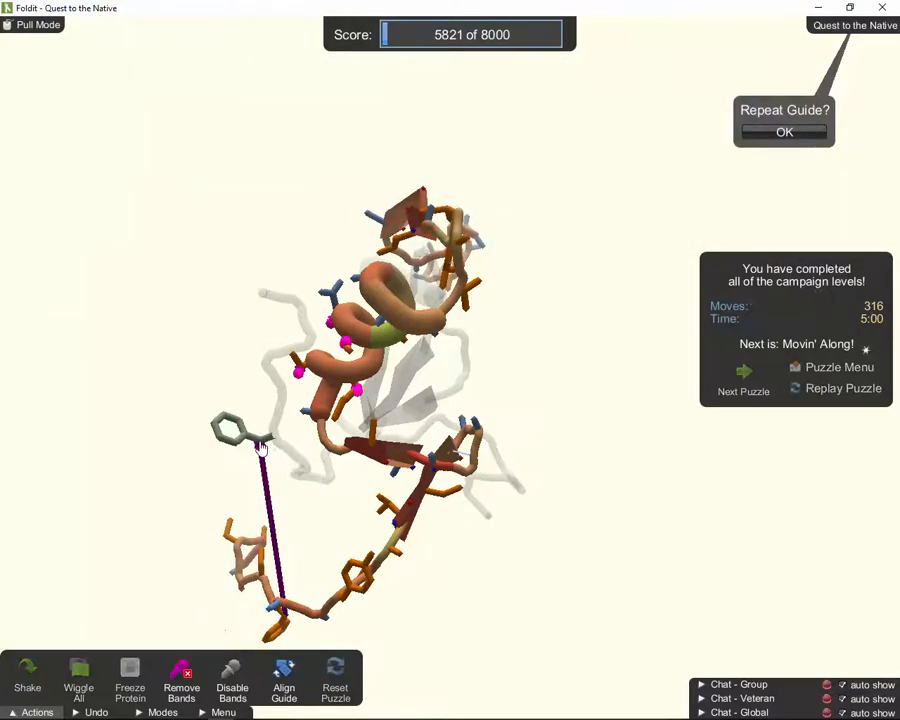
left_click(784, 131)
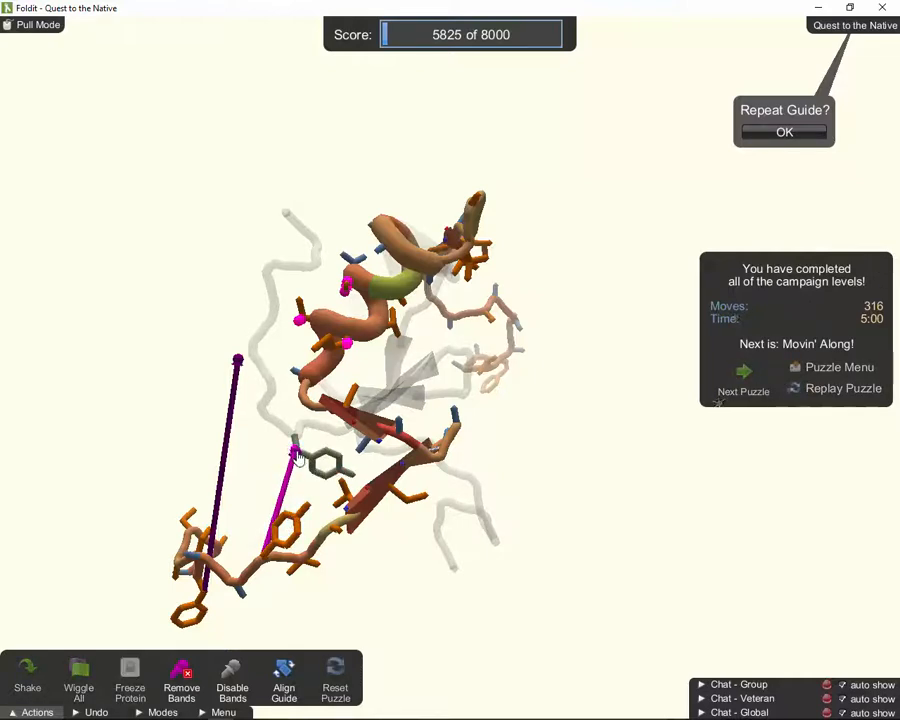
Step: Band the ring sidechain near the lower strand to the guide backbone
left_click(784, 131)
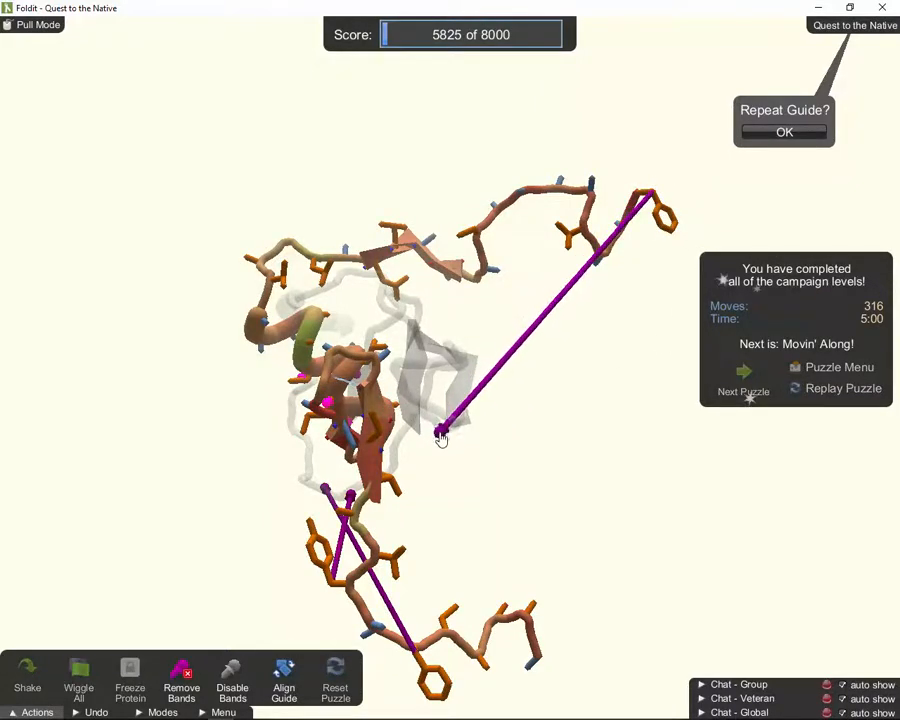
Step: Anchor a band from the far ring sidechain on the loose loop onto the guide
left_click(784, 131)
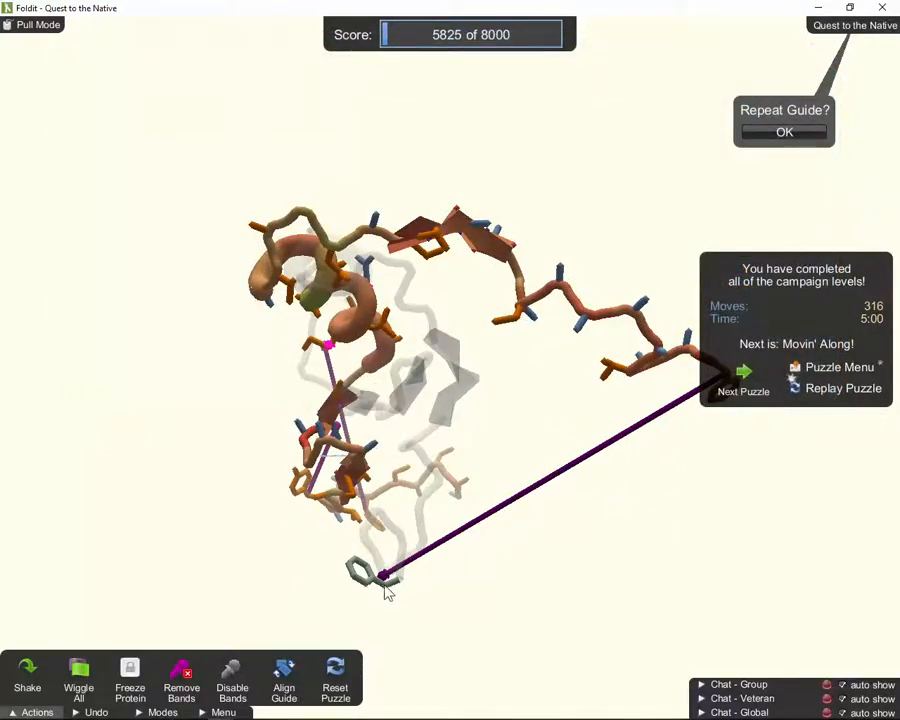
mouse_move(735, 473)
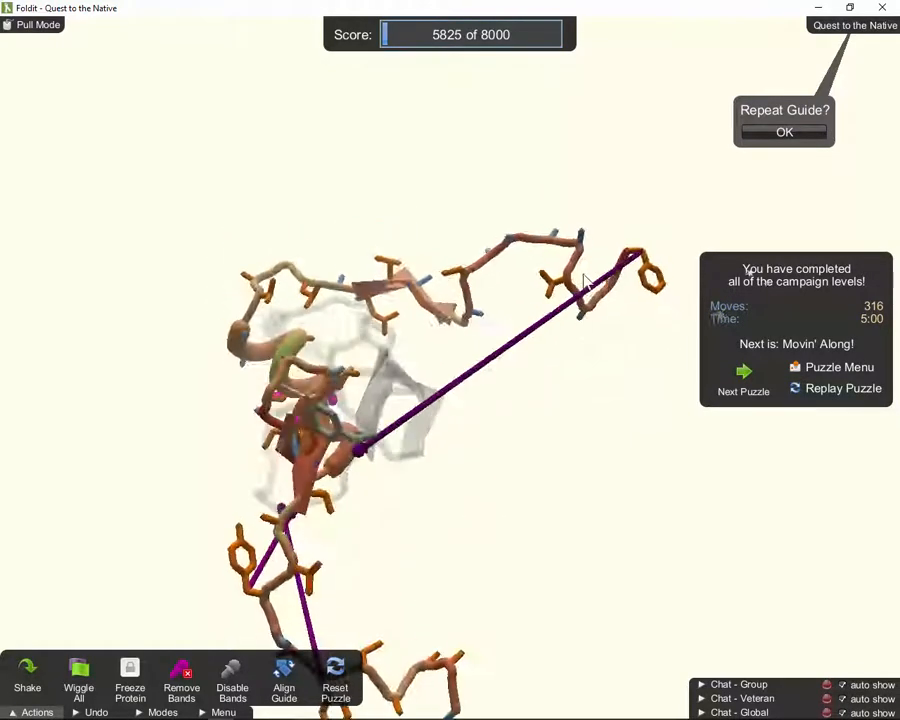
left_click(784, 131)
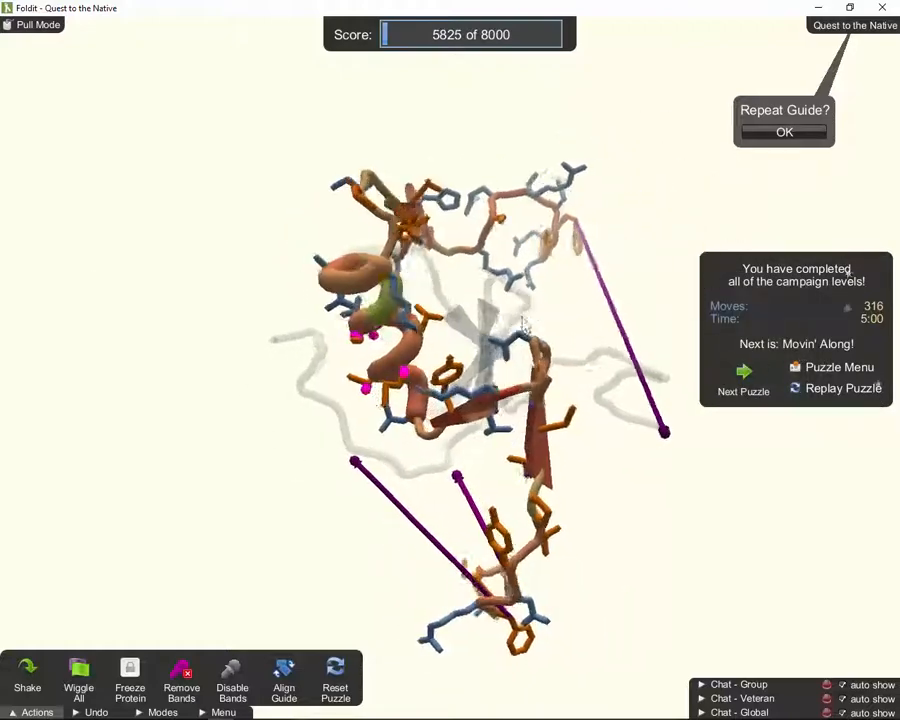
Step: Rotate to the left tail and stretch a band from its ring sidechain to the guide
left_click_drag(520, 330, 480, 390)
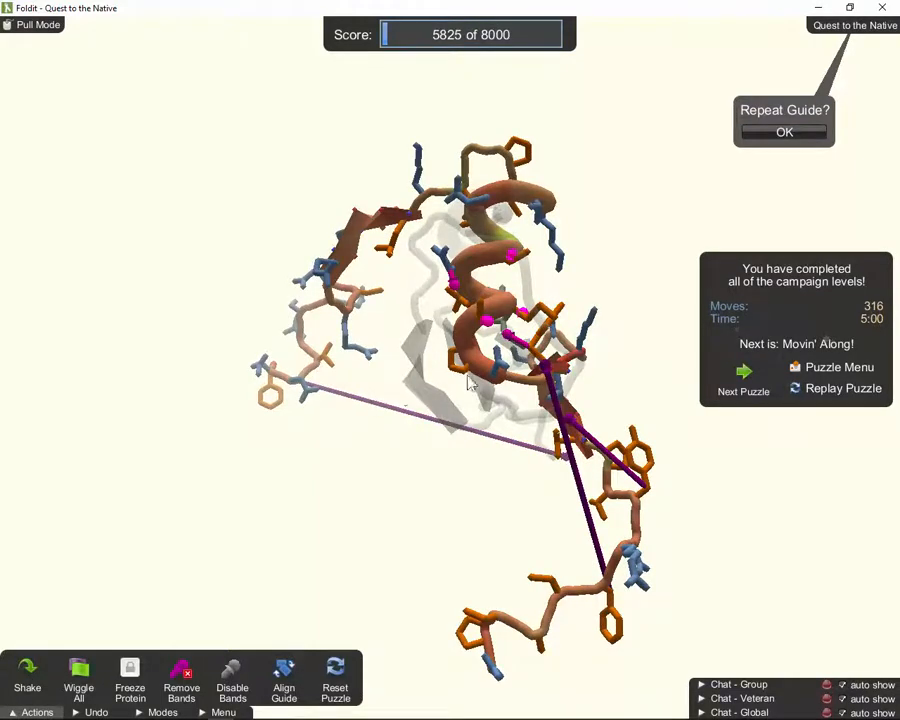
left_click_drag(470, 380, 480, 498)
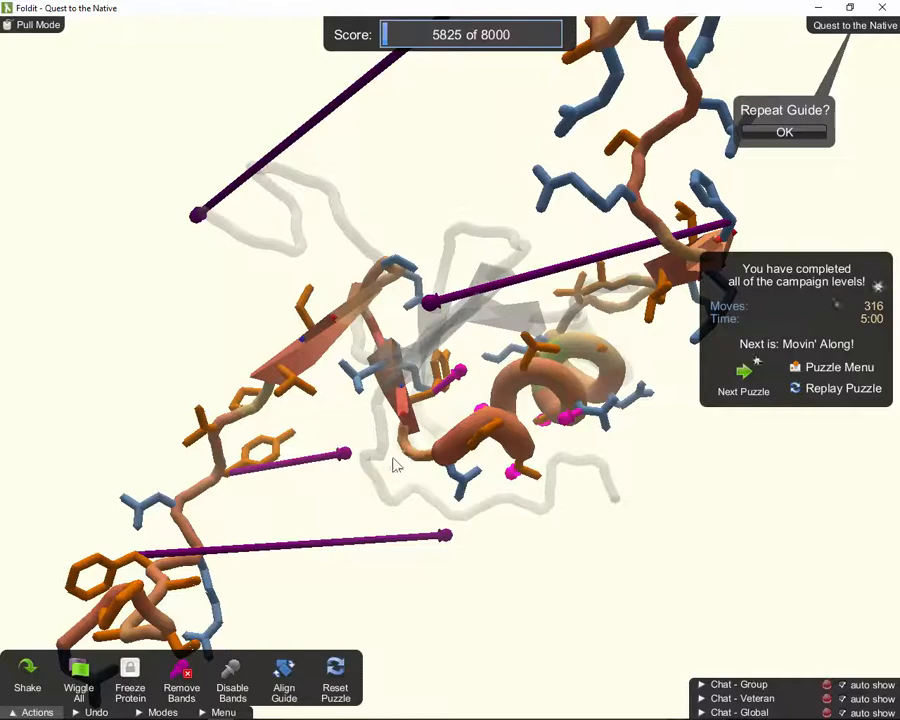
Step: Stretch another long band from a ring sidechain so the loose tails pull onto the guide
left_click_drag(390, 465, 320, 320)
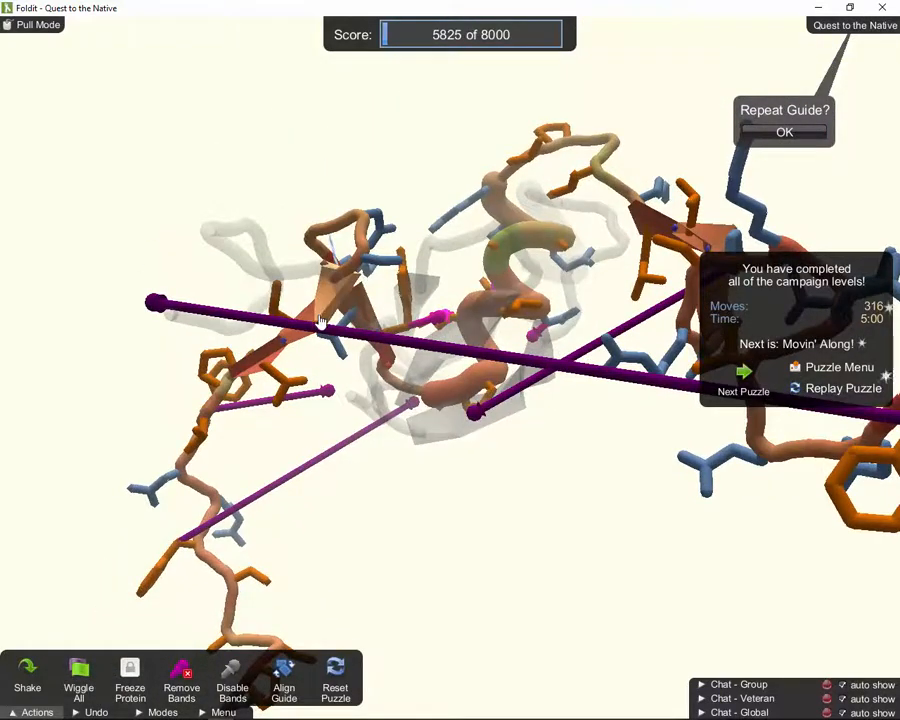
left_click(784, 131)
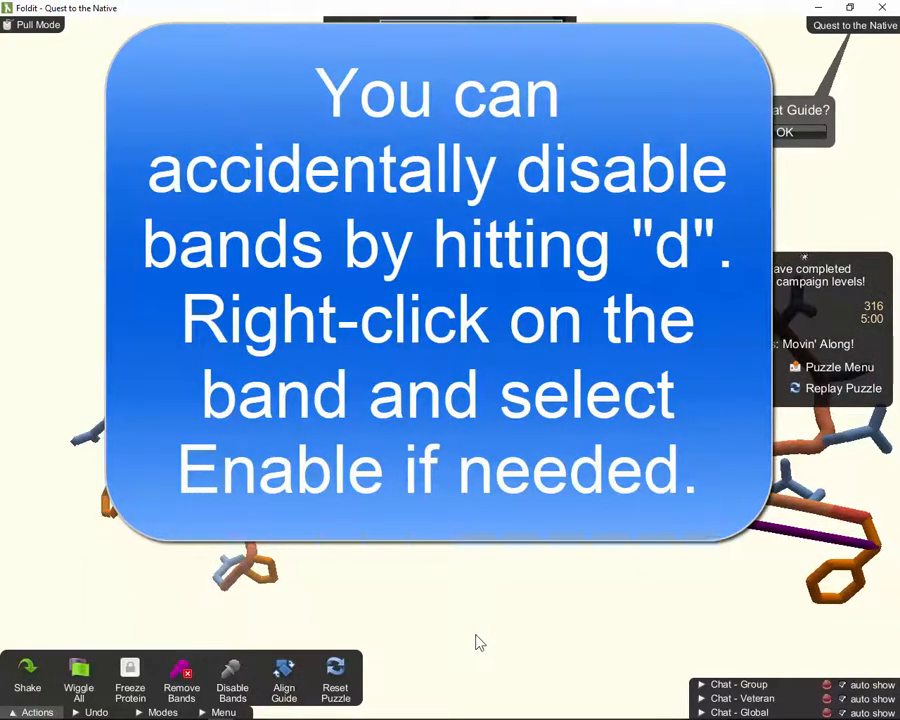
Step: Wiggle the banded protein into the guide's shape, reaching 7683 of 8000
left_click(78, 680)
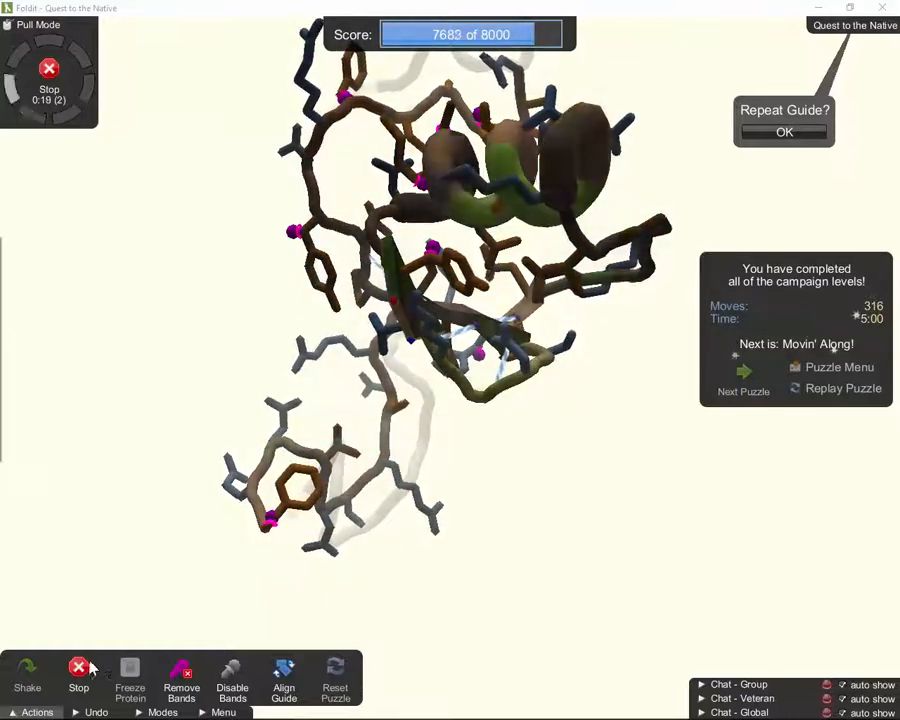
Step: Stop the wiggle and shake the sidechains into better positions
left_click(78, 680)
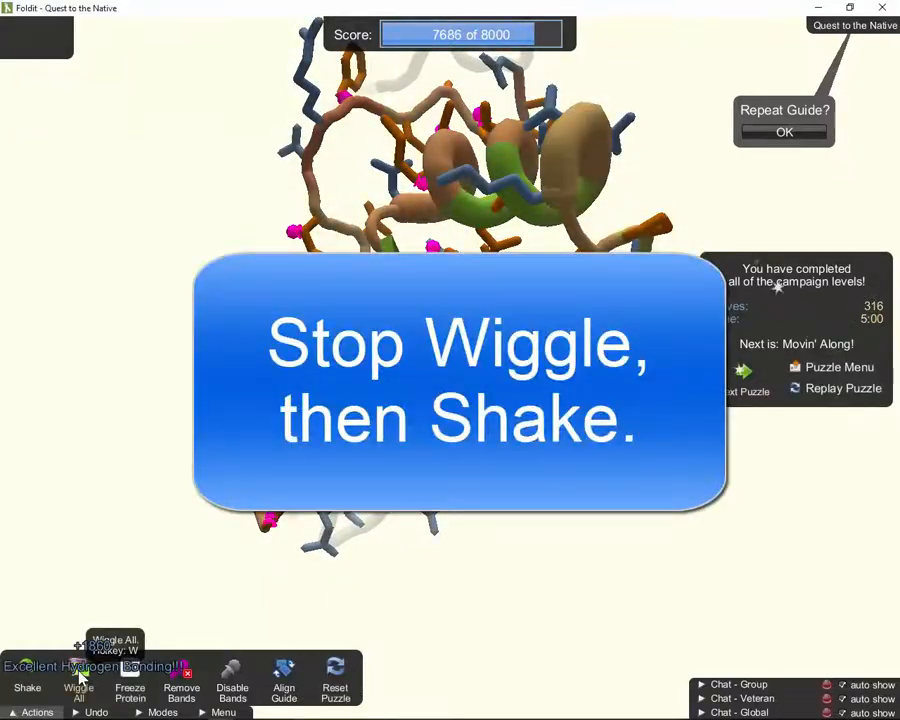
left_click(78, 687)
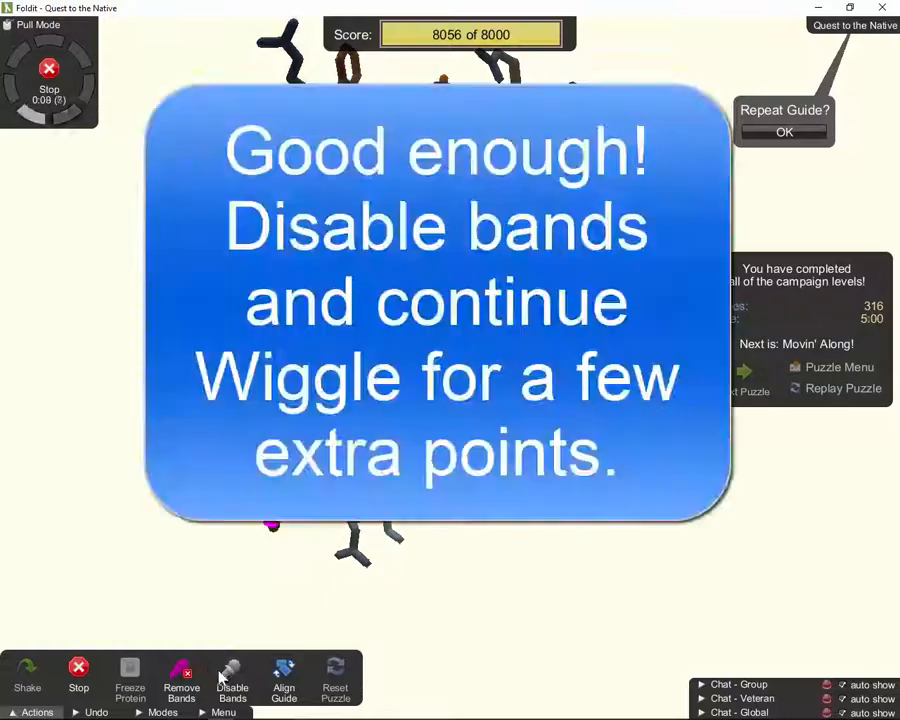
Step: Disable all rubber bands while wiggling continues, holding 8056 of 8000
left_click(232, 680)
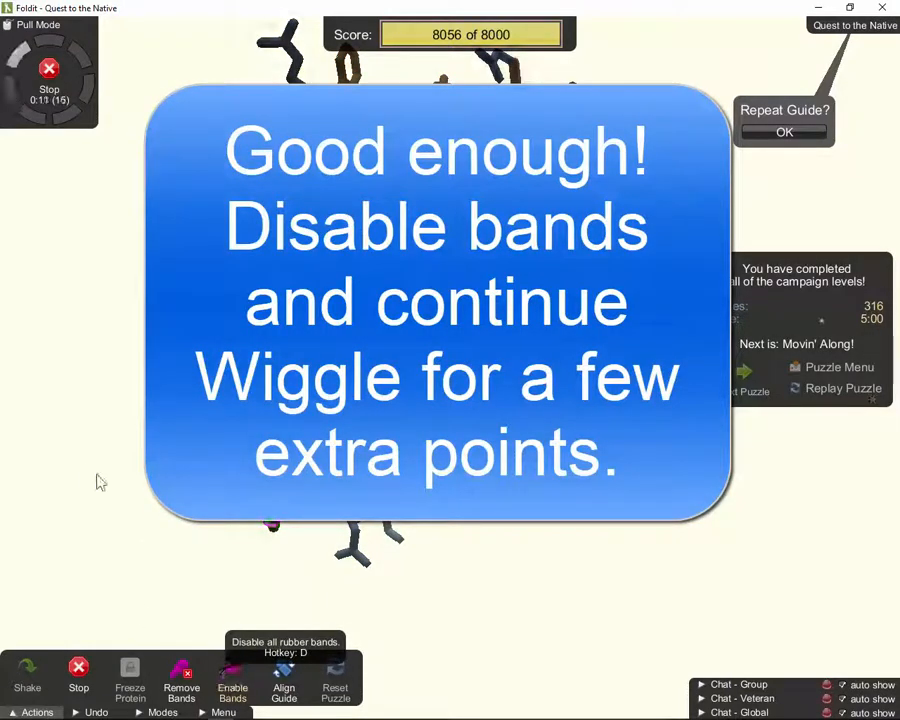